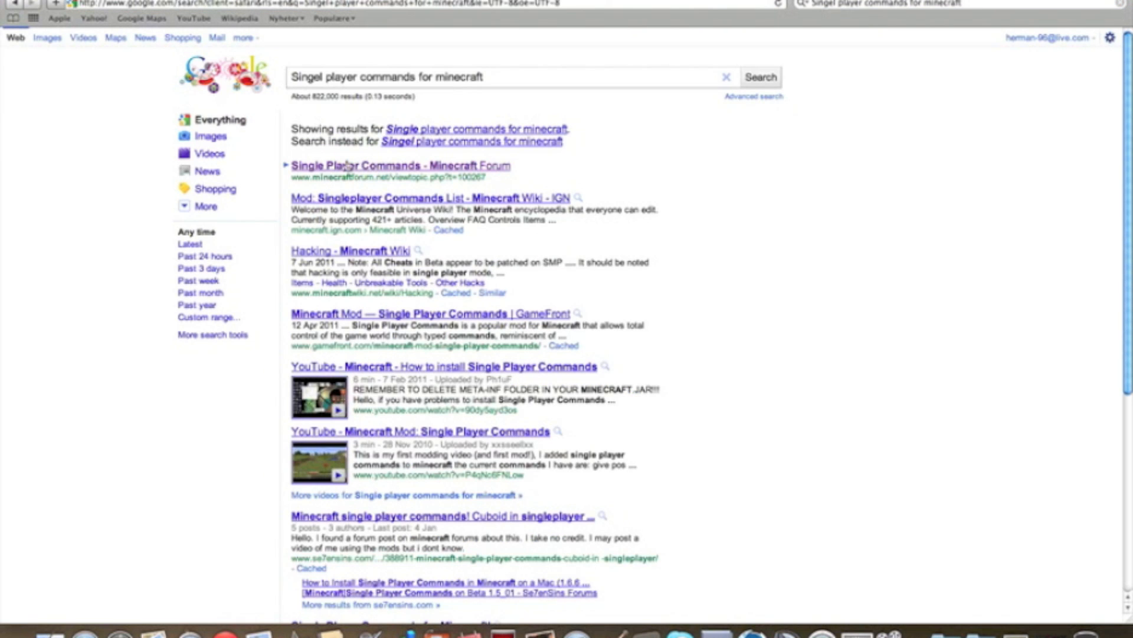
# From the forum thread's Downloads section, download Single Player Commands V2.9_1 for Minecraft 1.6.6.
pyautogui.click(389, 165)
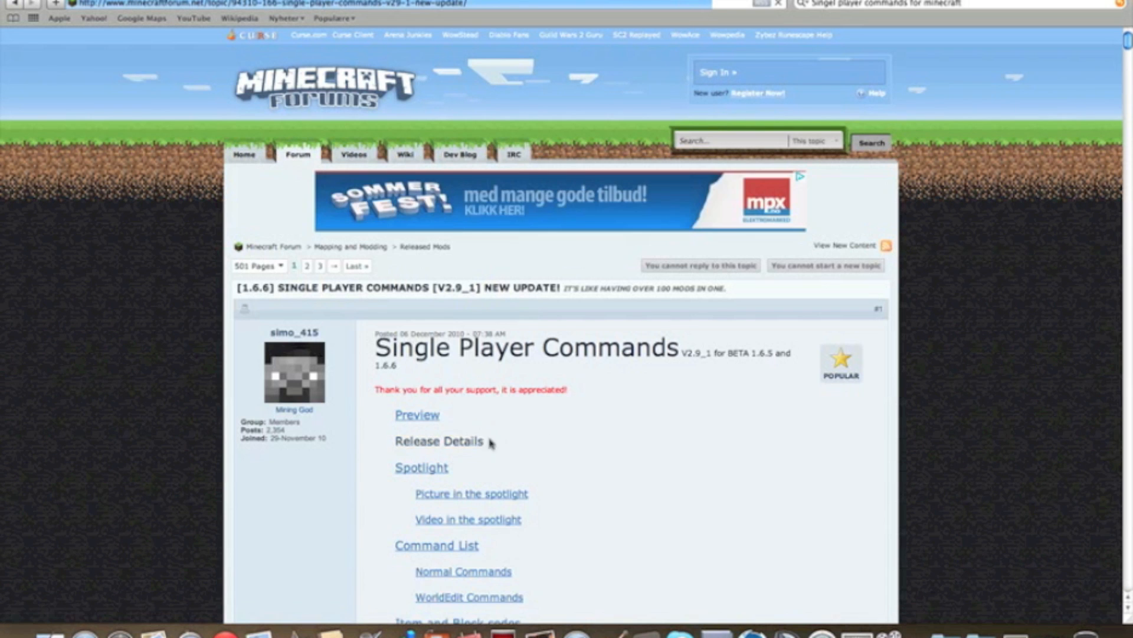
pyautogui.scroll(-3)
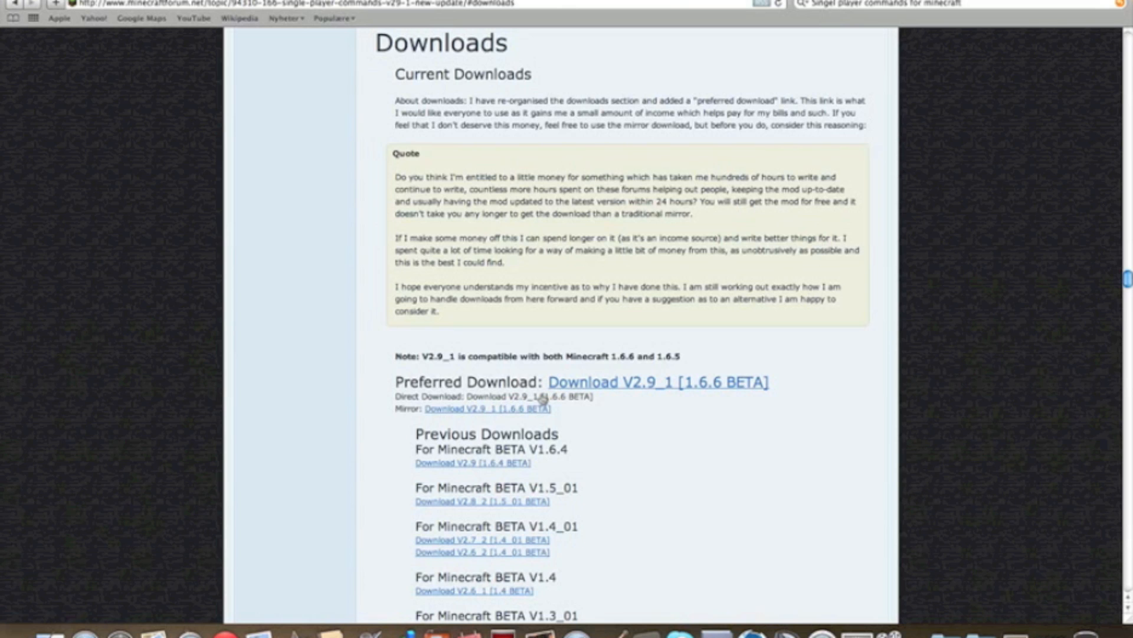
pyautogui.click(658, 381)
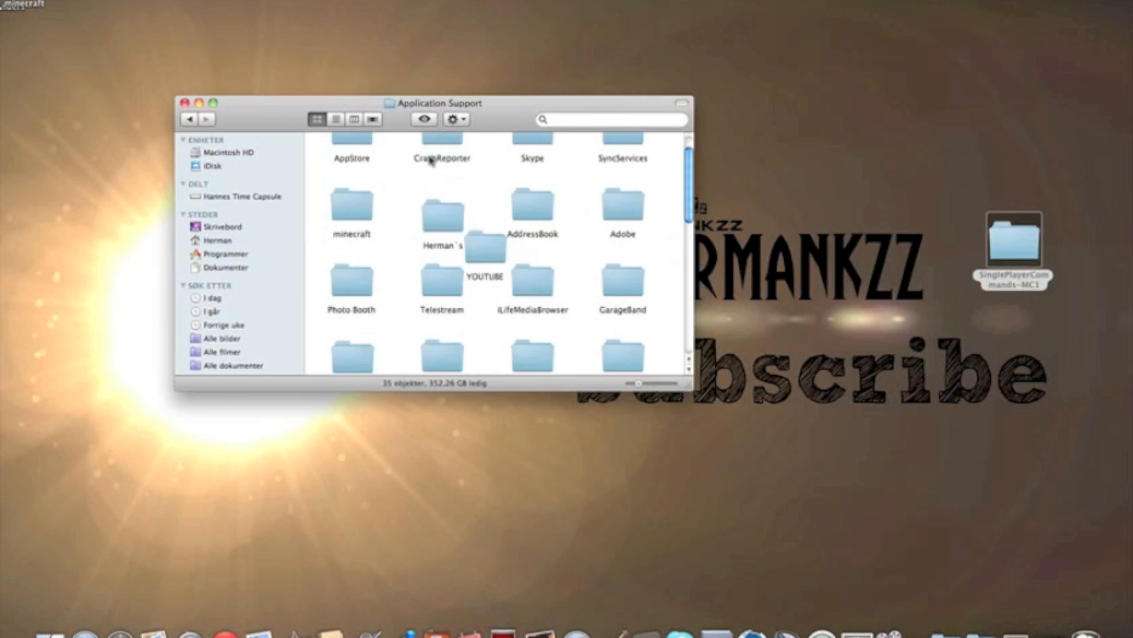
# Navigate Application Support > minecraft > bin and select minecraft.jar.
pyautogui.doubleClick(352, 204)
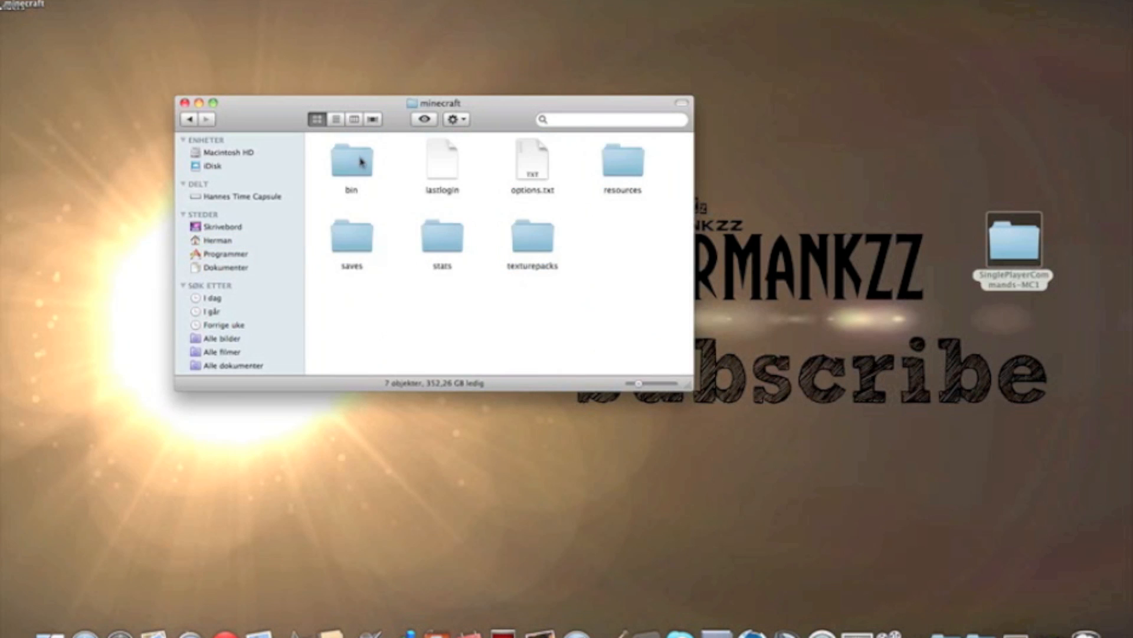
pyautogui.doubleClick(352, 161)
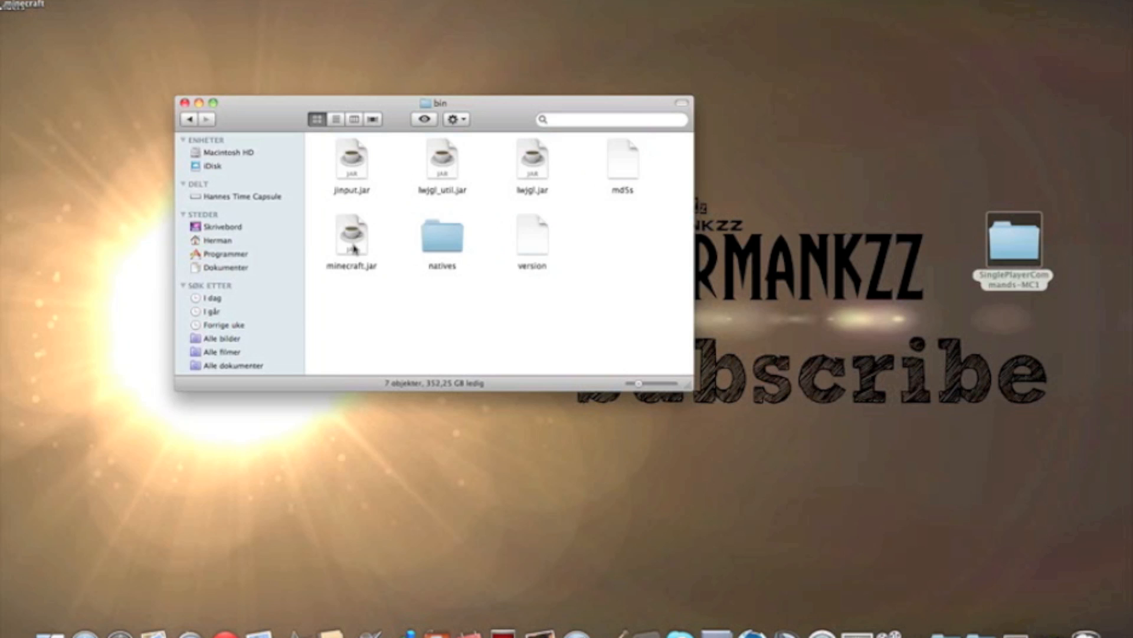
pyautogui.click(351, 235)
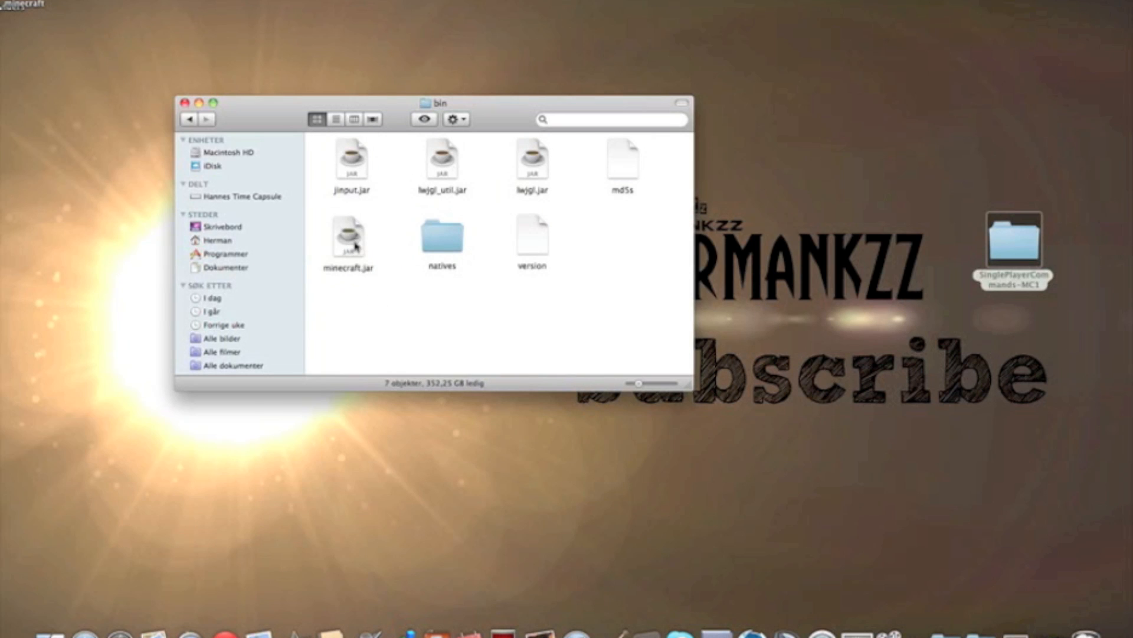
# Extract minecraft.jar with an archive utility and trash the original jar.
pyautogui.rightClick(350, 238)
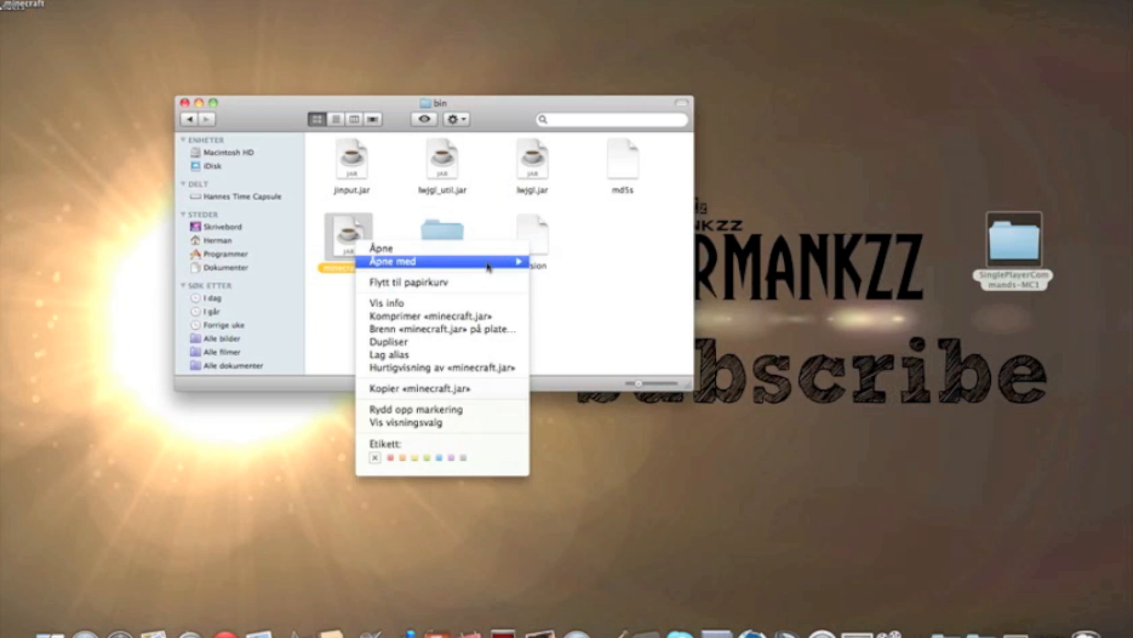
pyautogui.click(568, 286)
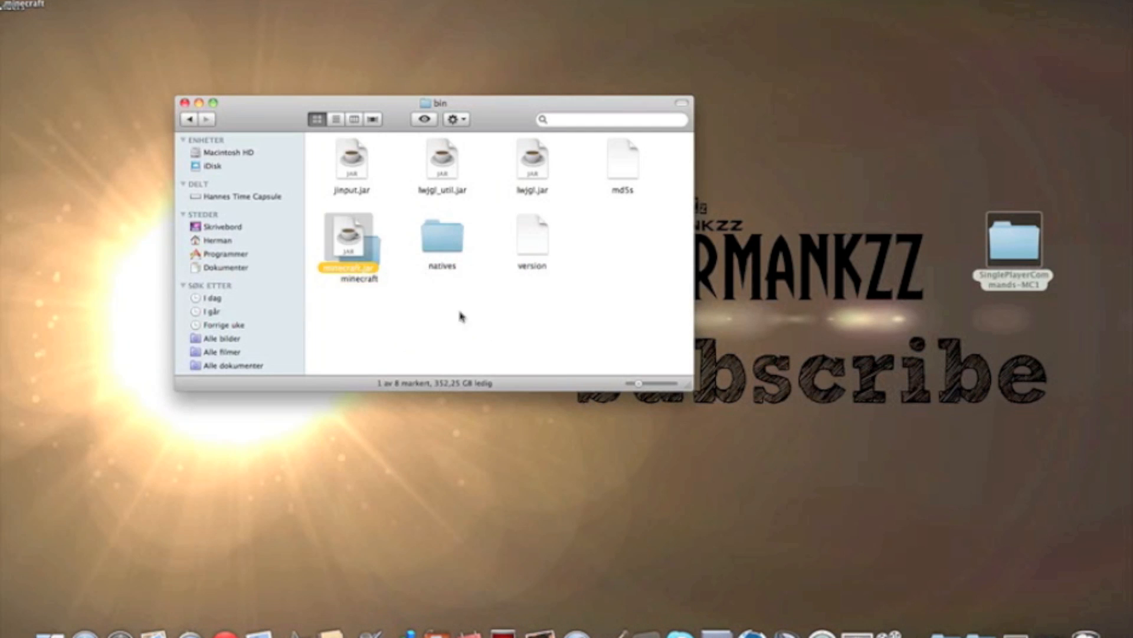
pyautogui.moveTo(350, 238); pyautogui.dragTo(491, 315)
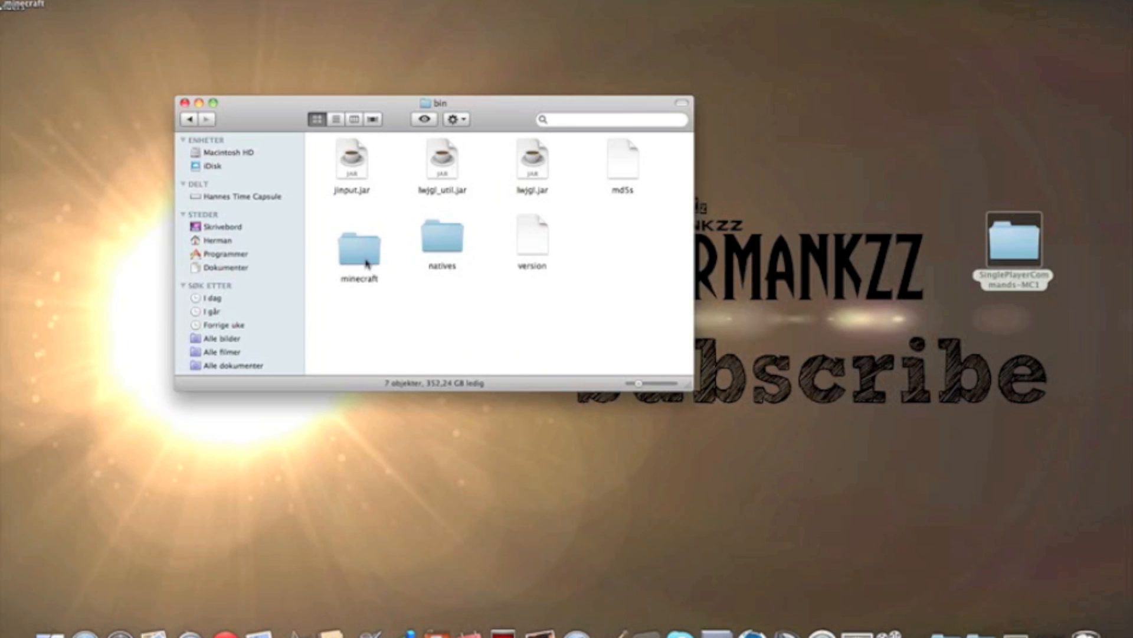
# Rename the extracted folder to minecraft.jar via Get Info, confirming the .jar extension.
pyautogui.rightClick(359, 242)
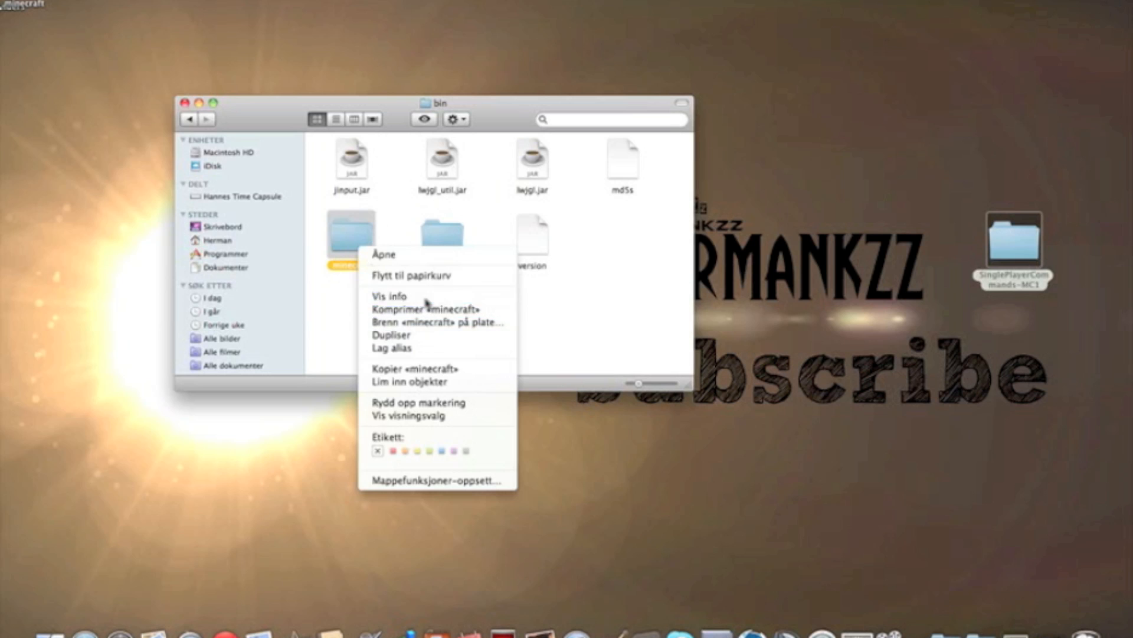
pyautogui.click(388, 296)
pyautogui.write('minecraft.jar')
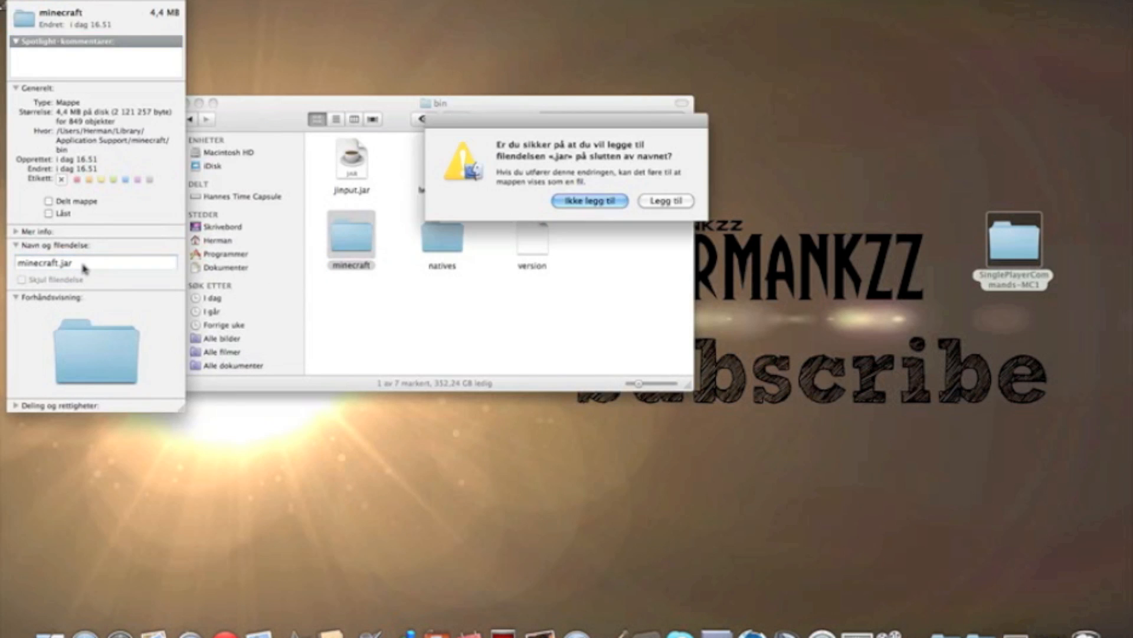
pyautogui.click(665, 201)
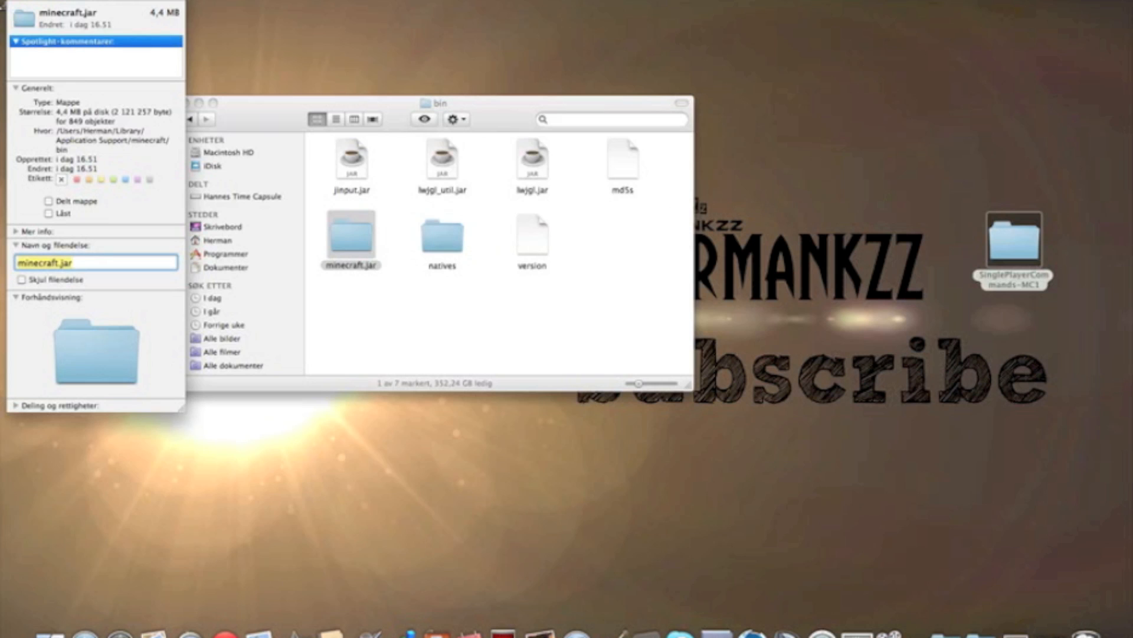
pyautogui.doubleClick(351, 238)
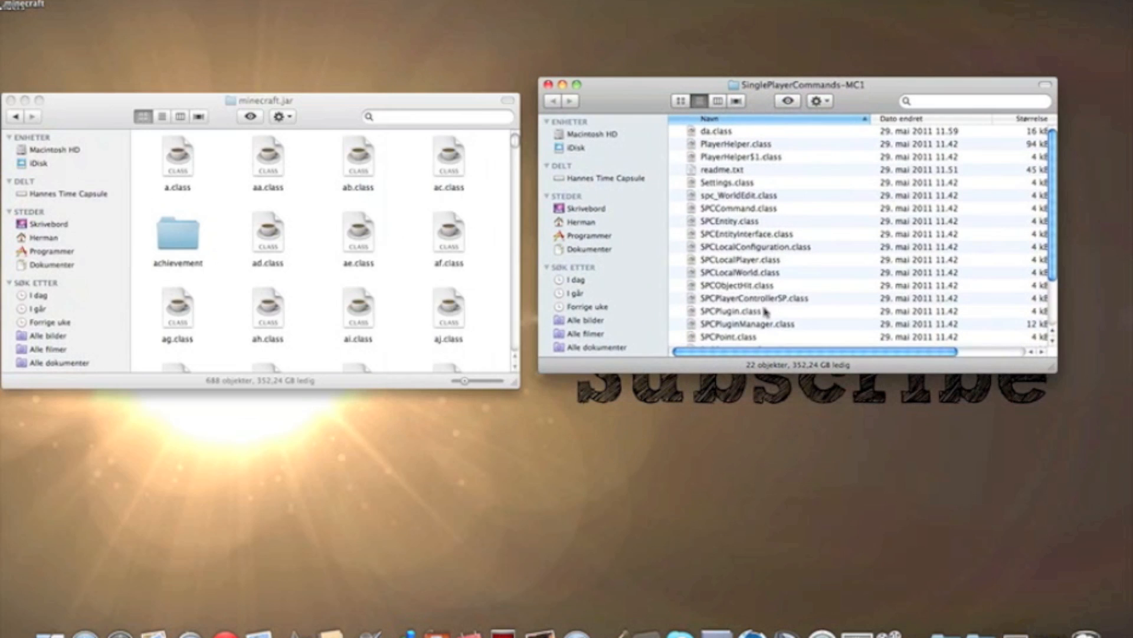
# Copy the mod's class files into the minecraft.jar folder, replacing existing files.
pyautogui.press('cmd+a')
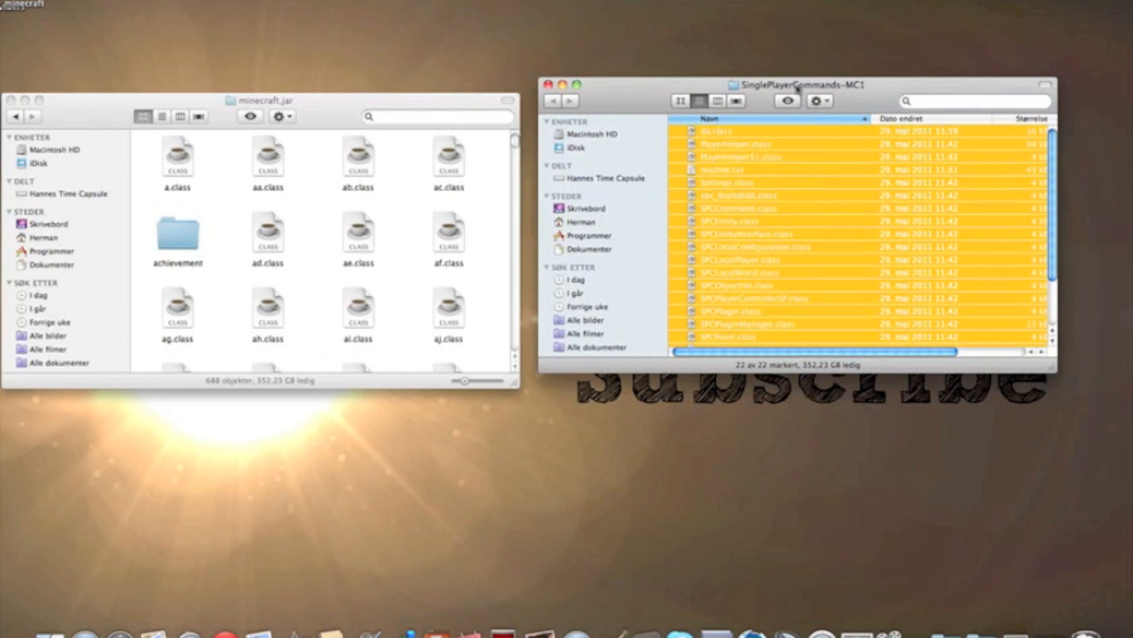
pyautogui.moveTo(705, 174)
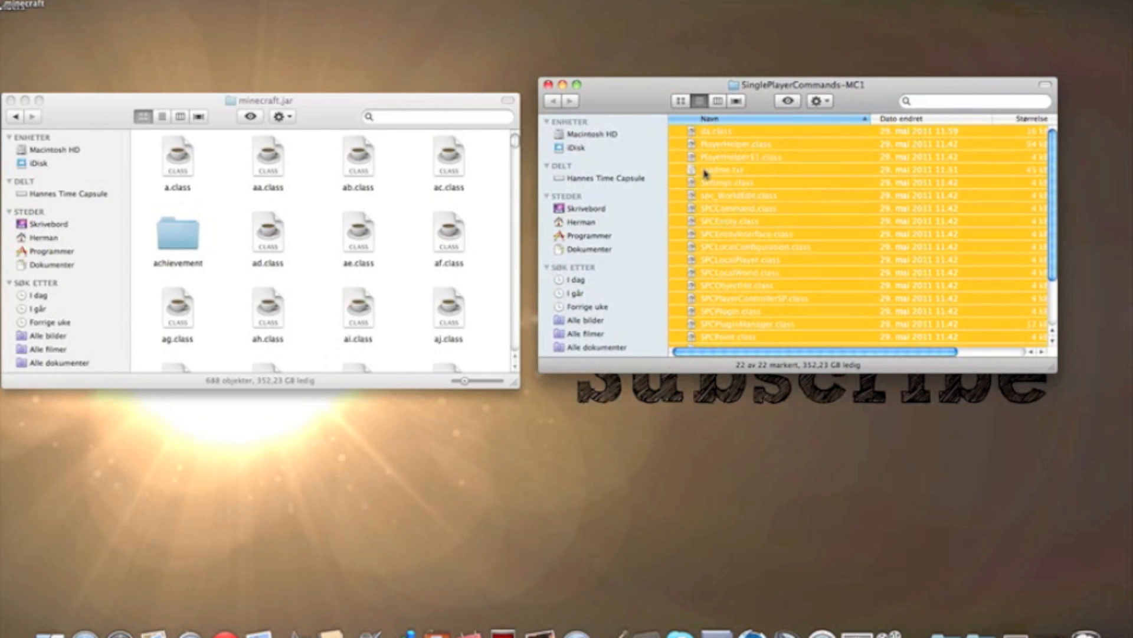
pyautogui.scroll(-3)
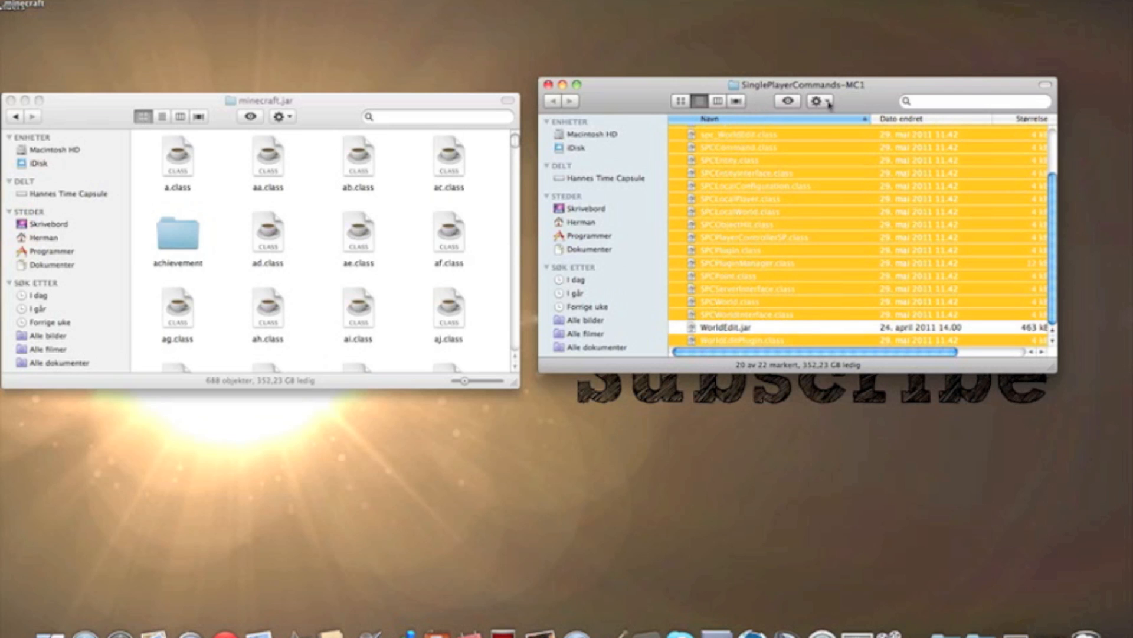
pyautogui.click(818, 101)
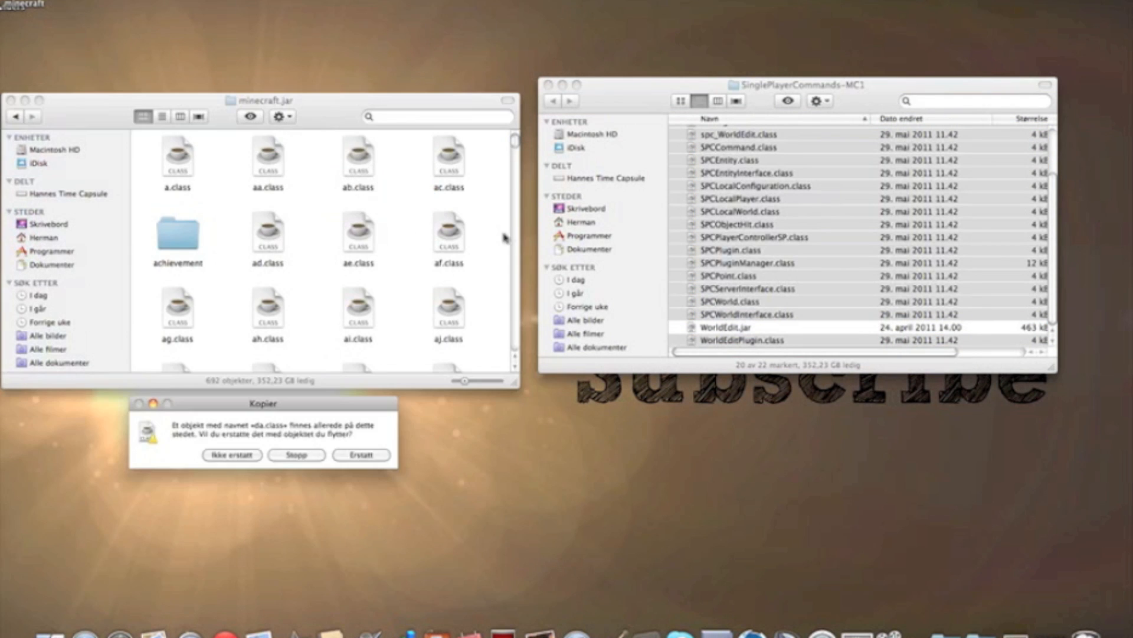
pyautogui.click(361, 454)
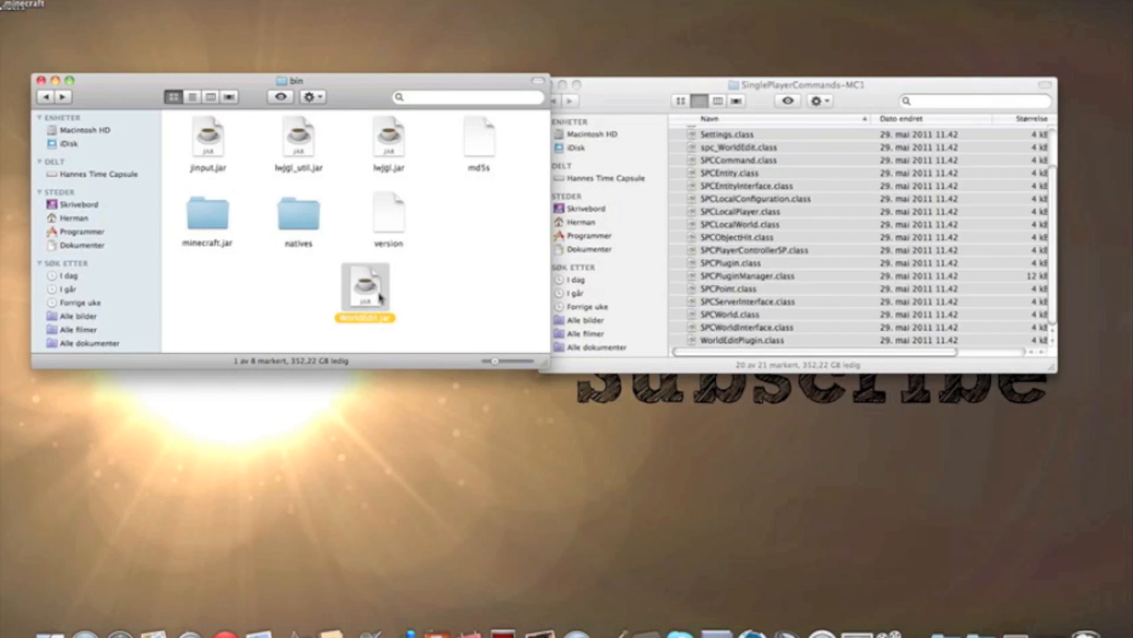
# Move the mod folder window aside and read the mod's readme.txt.
pyautogui.moveTo(365, 289); pyautogui.dragTo(217, 296)
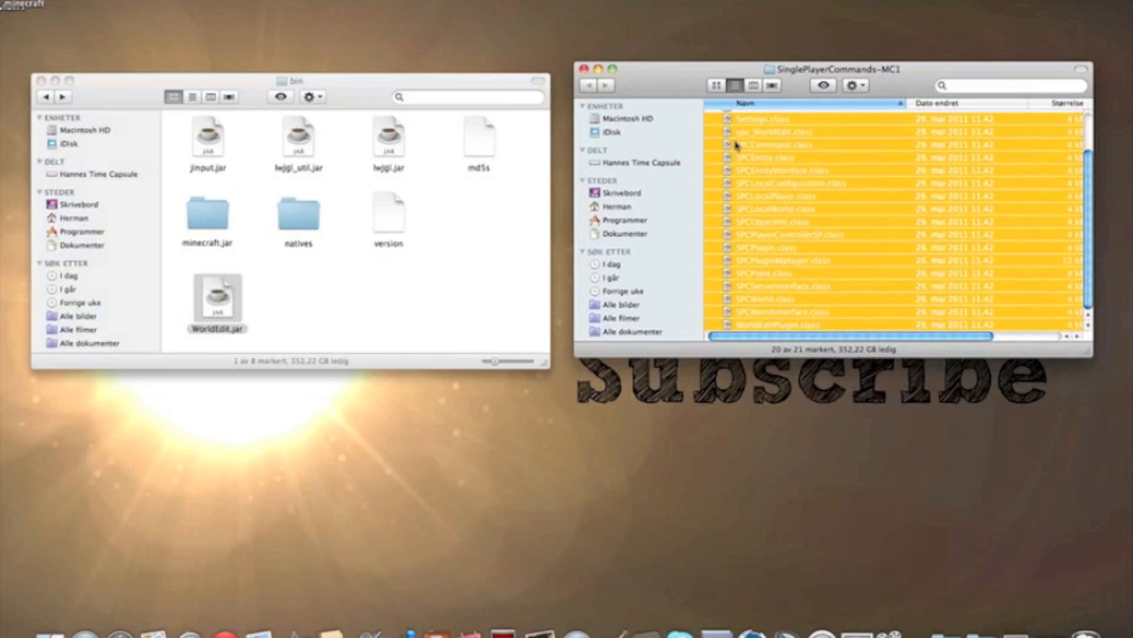
pyautogui.doubleClick(758, 153)
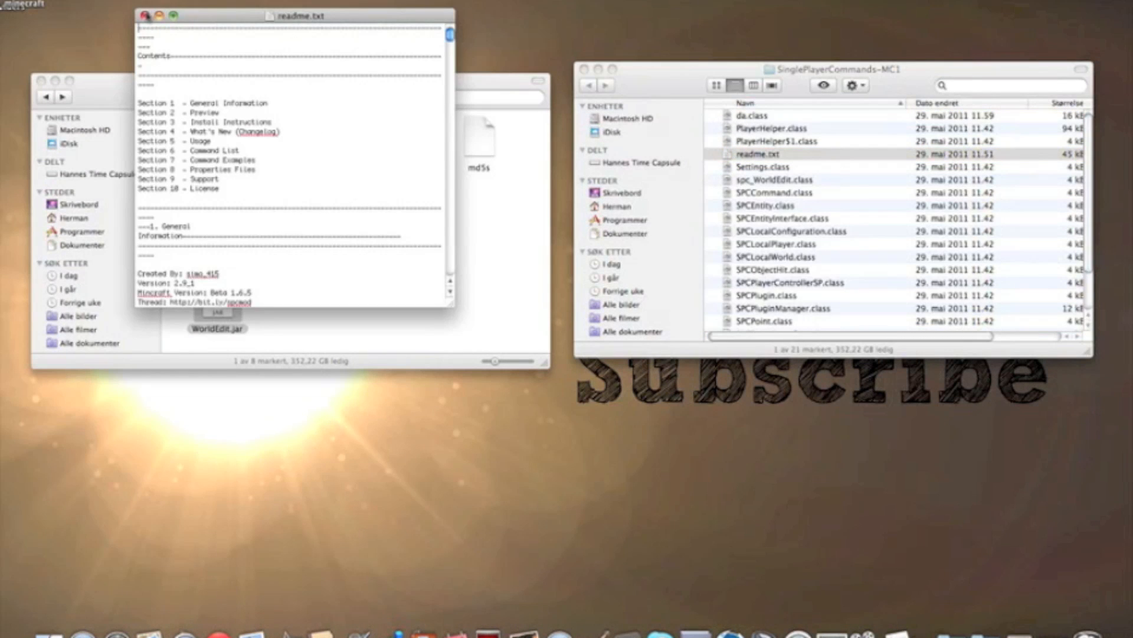
pyautogui.click(146, 16)
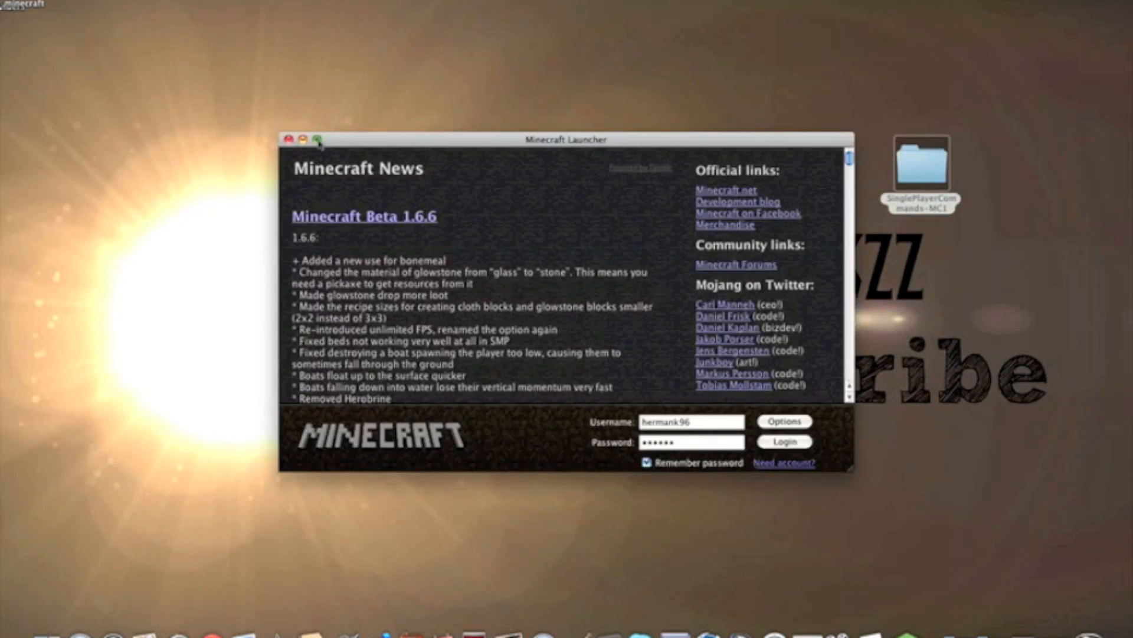
# Log in and create a new world named 'Singel PLayer commands'.
pyautogui.click(783, 440)
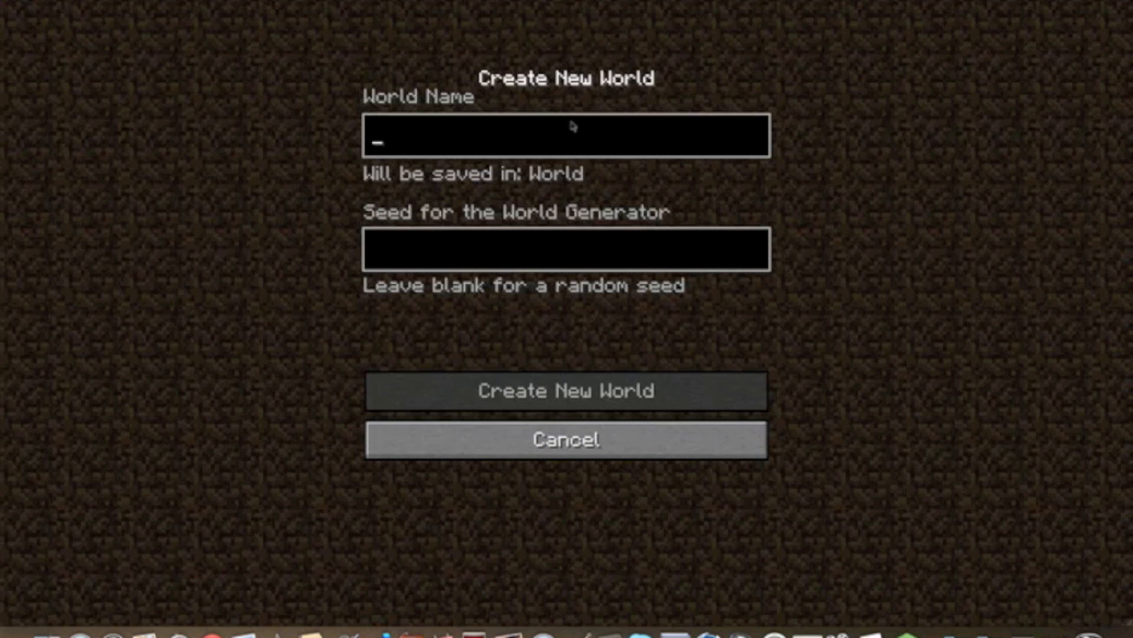
pyautogui.write('Singel')
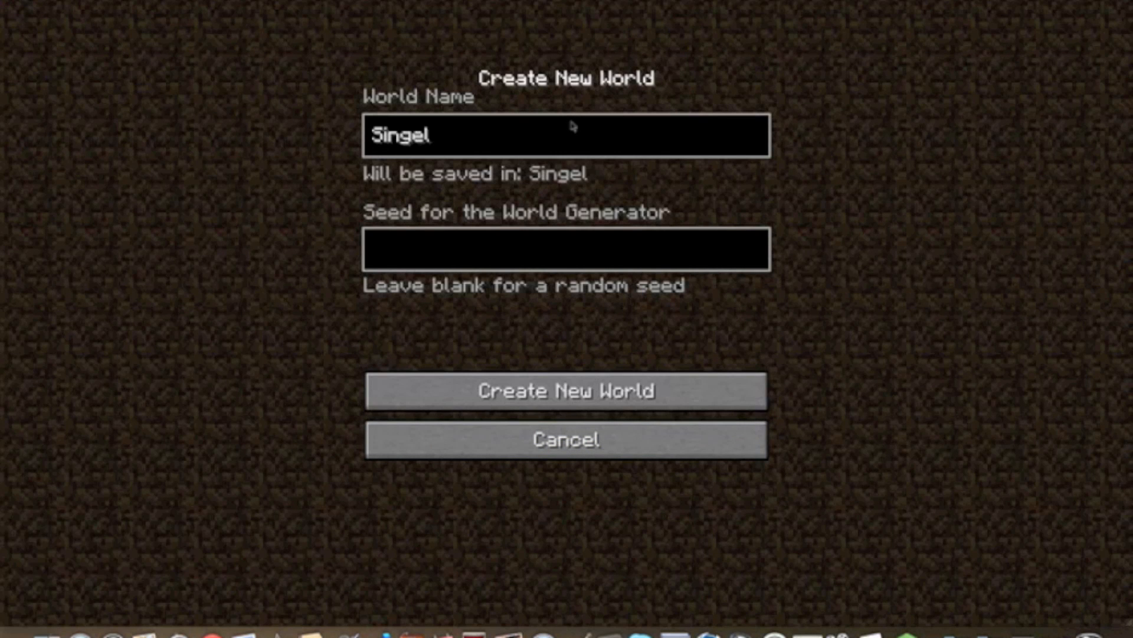
pyautogui.write('PLayer')
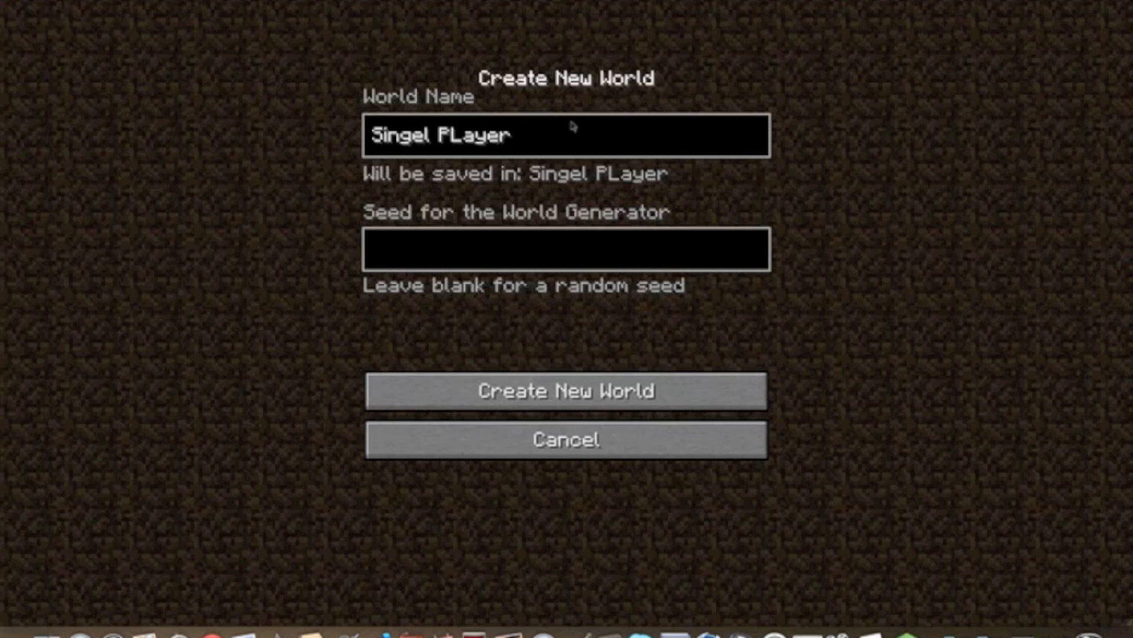
pyautogui.write('commands')
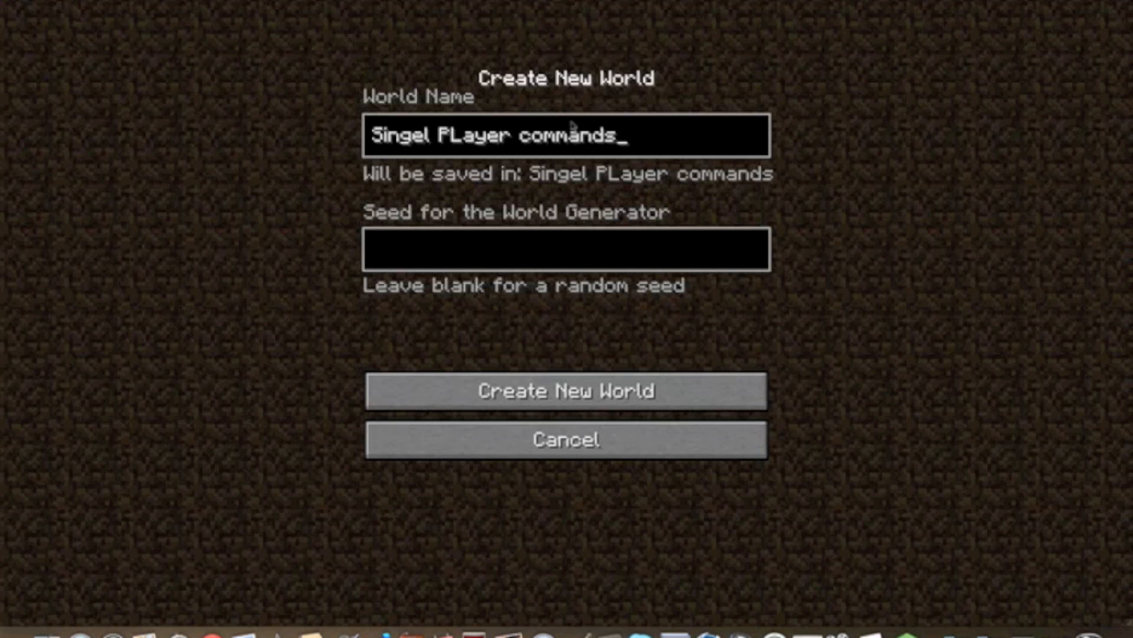
pyautogui.click(567, 391)
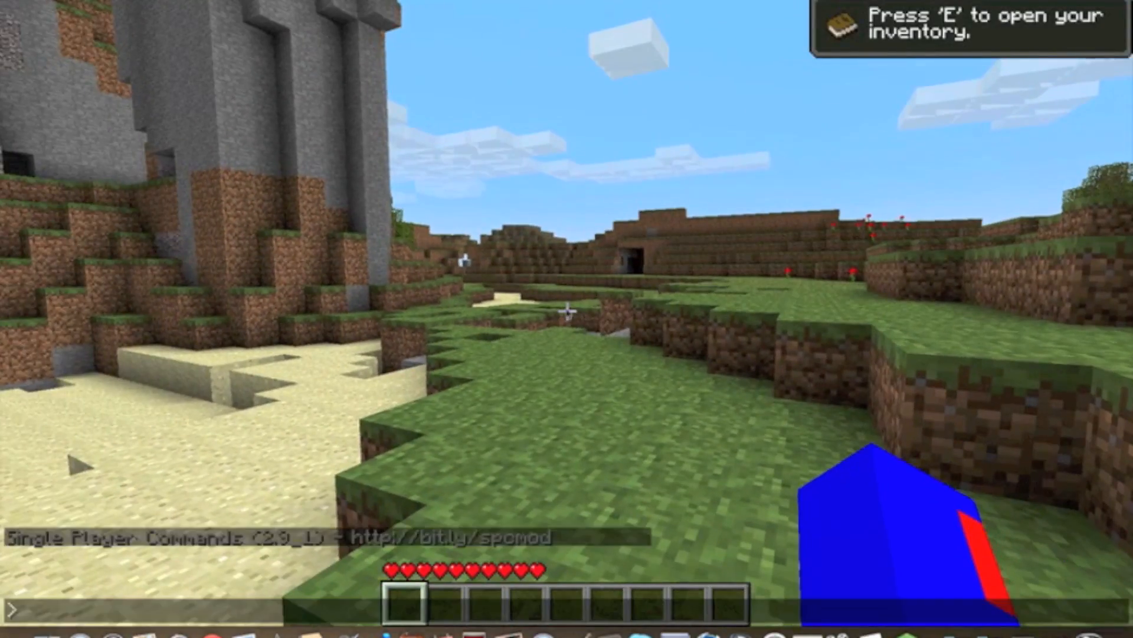
# Enable flying and set player speed to 5.0 with chat commands, then check the inventory.
pyautogui.write('f')
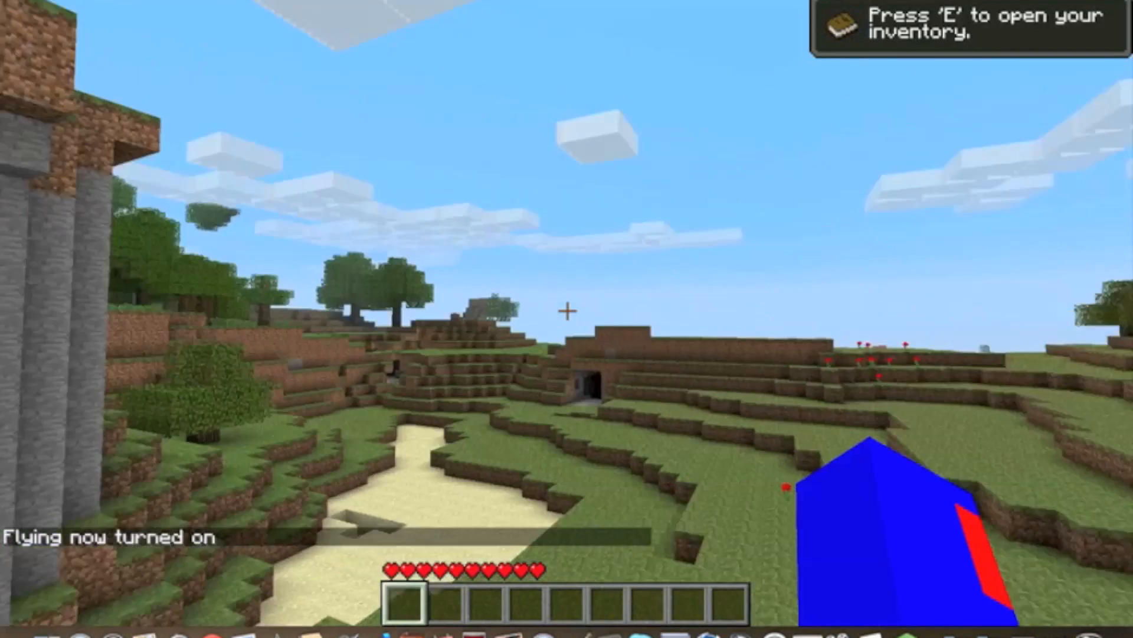
pyautogui.write('se')
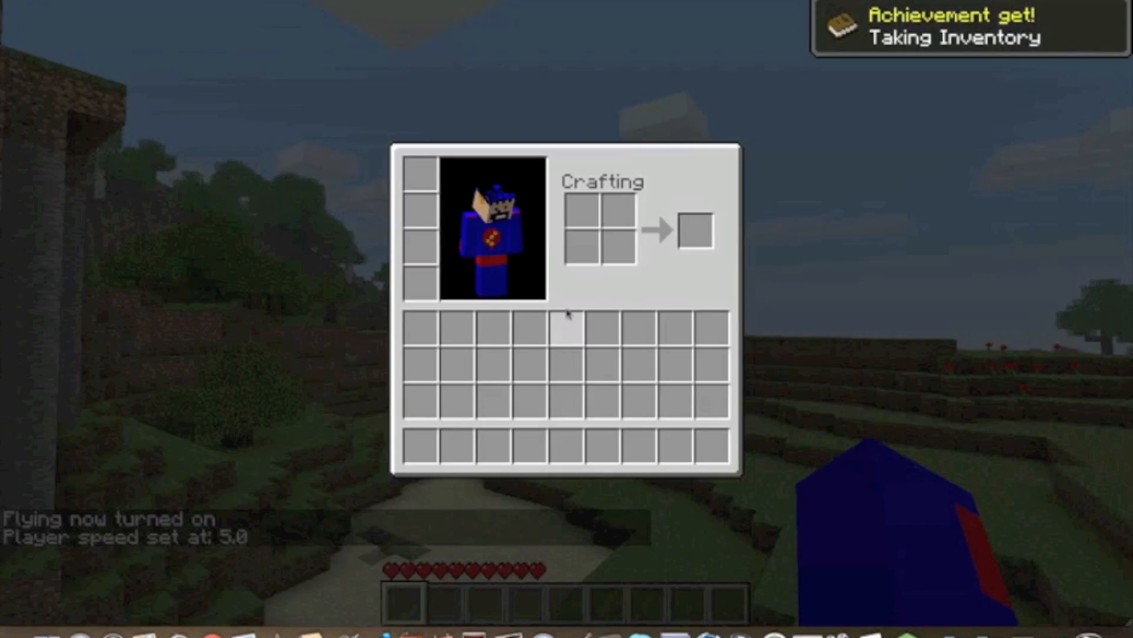
pyautogui.press('Escape')
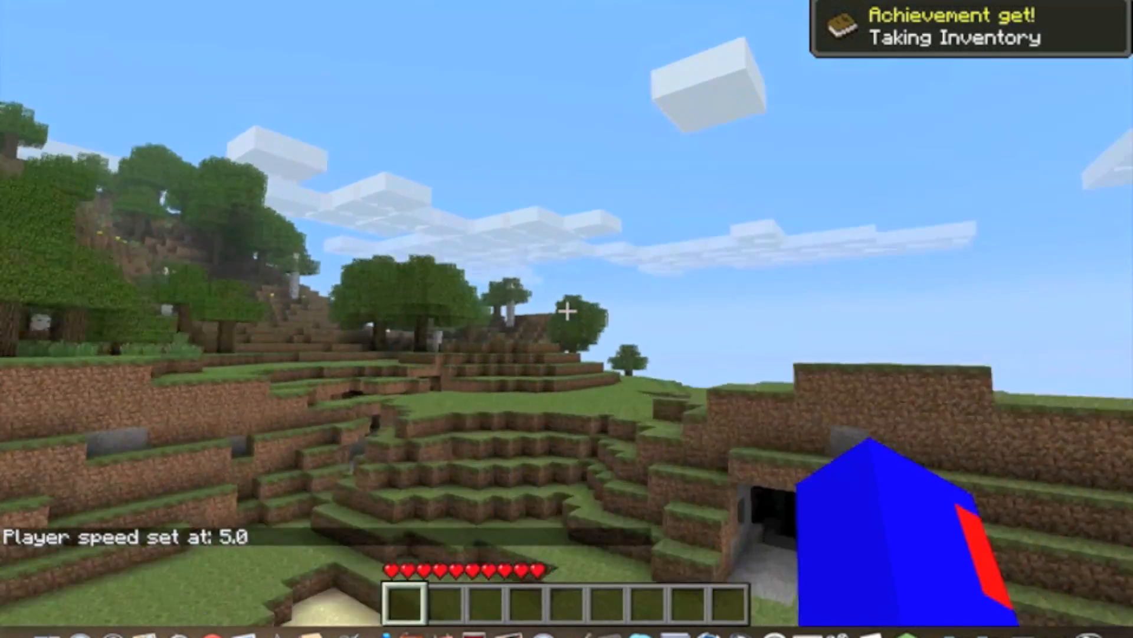